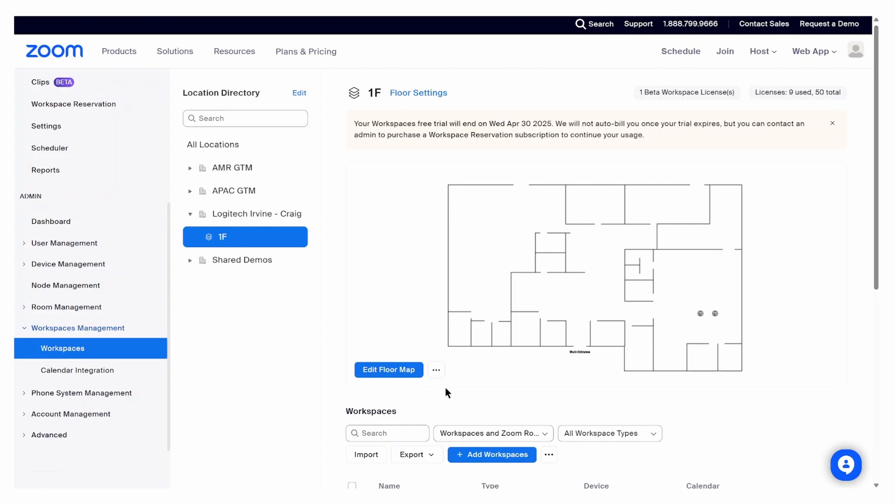
# Enter edit mode on the 1F floor map and select desk '1F - Zoom Desk 1'.
pyautogui.click(389, 369)
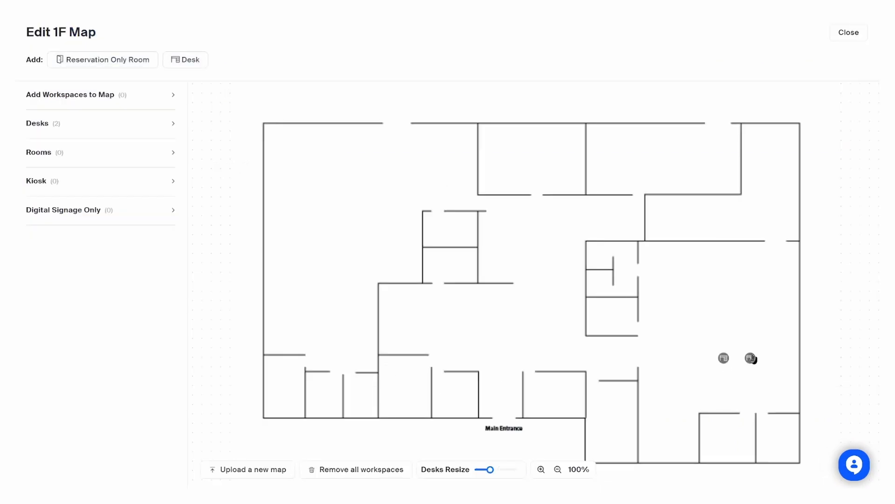
pyautogui.click(750, 358)
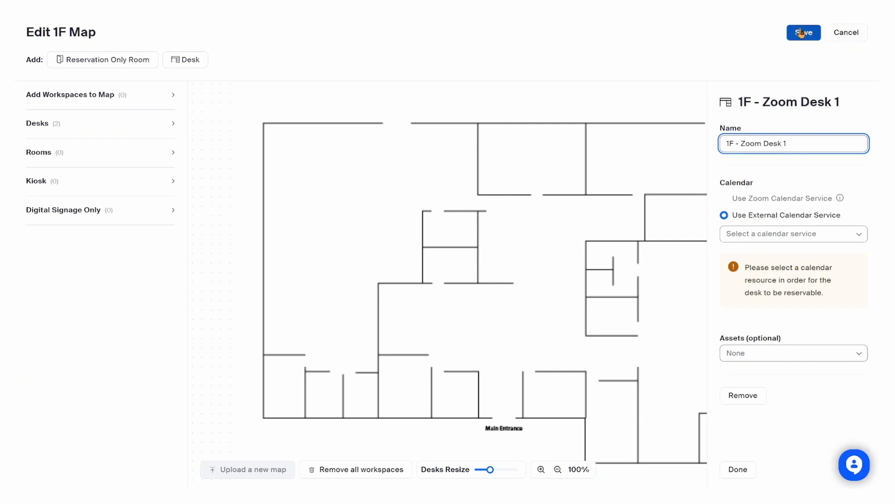
# Save the 1F map and bring up the workspace settings page for '1F - Zoom Desk 1'.
pyautogui.click(803, 32)
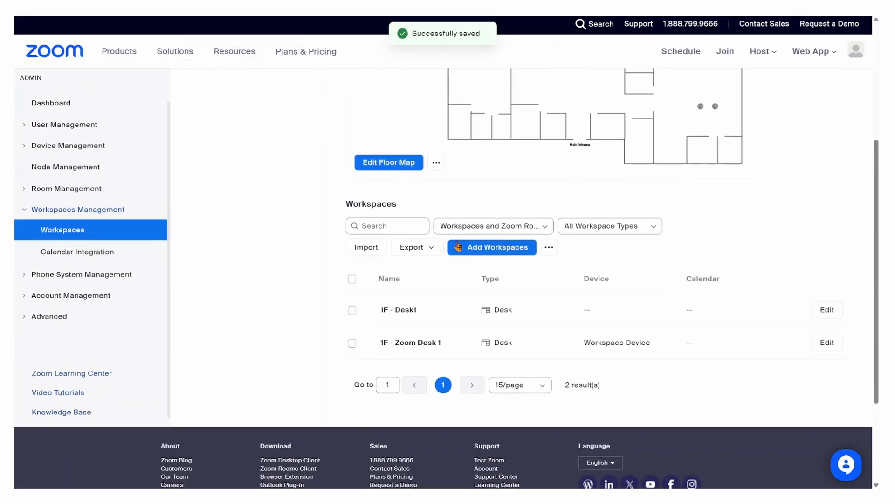
pyautogui.click(827, 341)
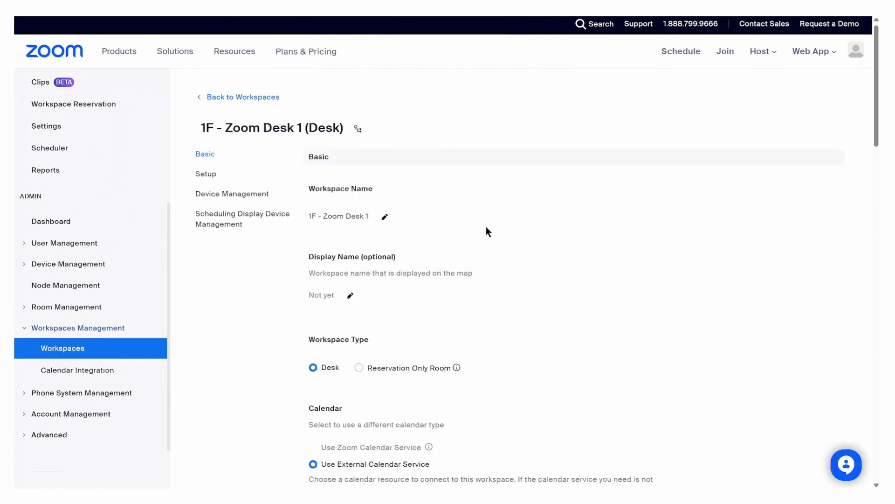
pyautogui.scroll(-3)
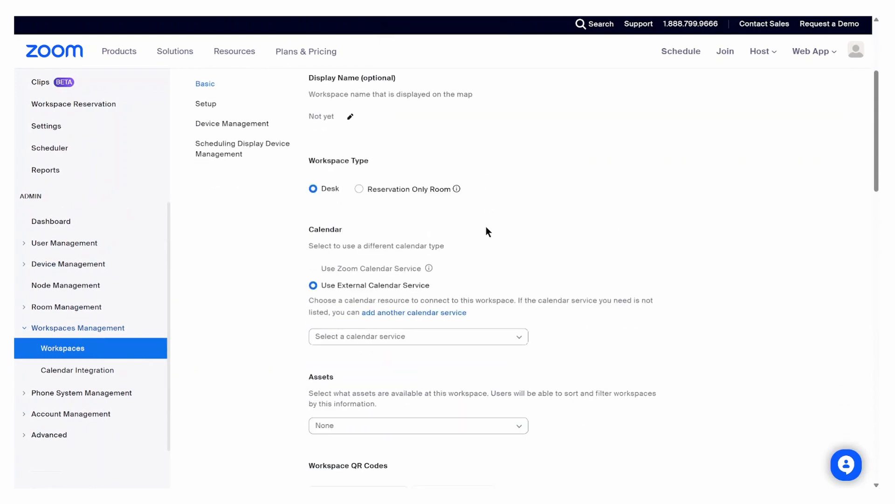